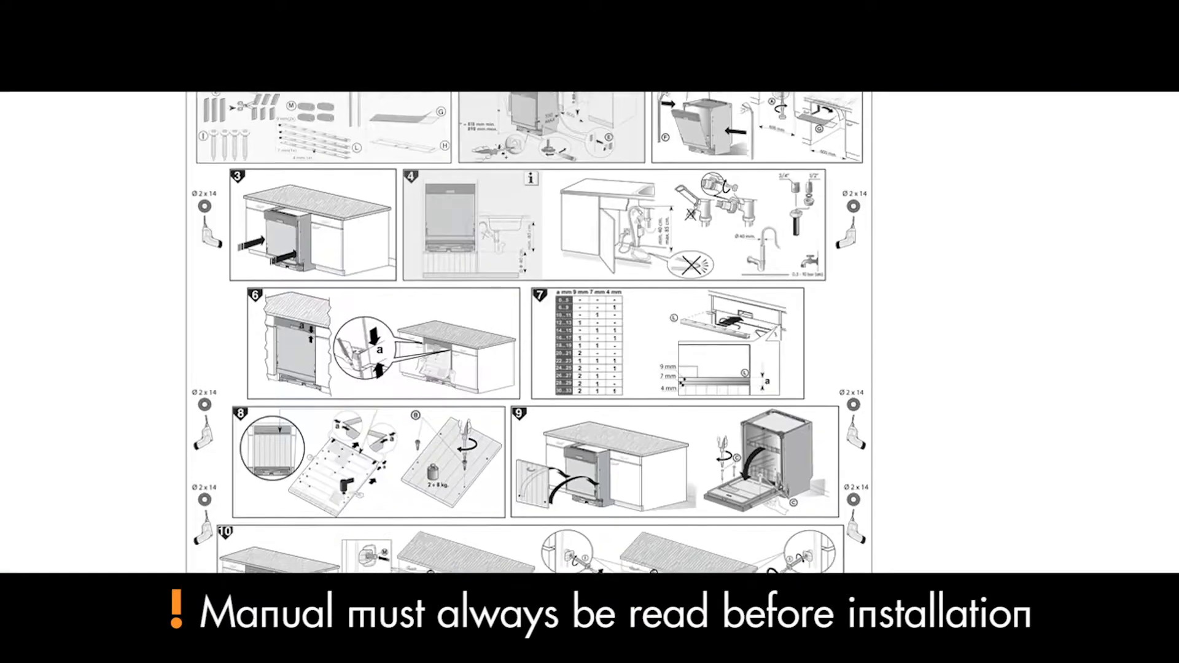
scroll("down", 3)
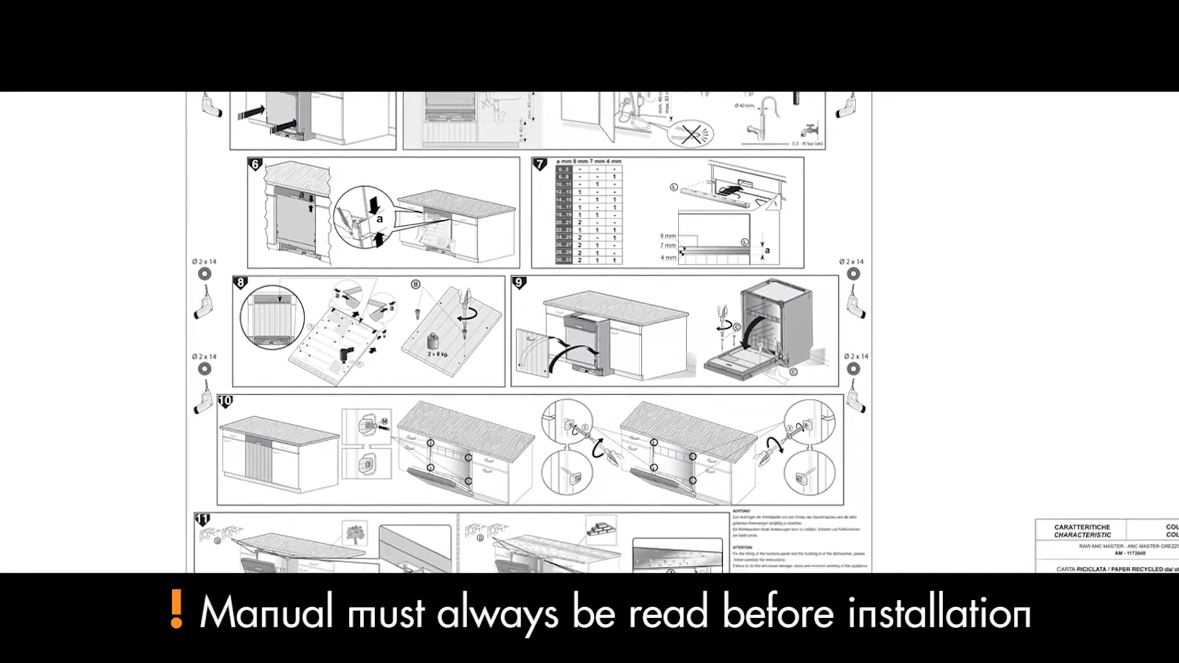
scroll("down", 3)
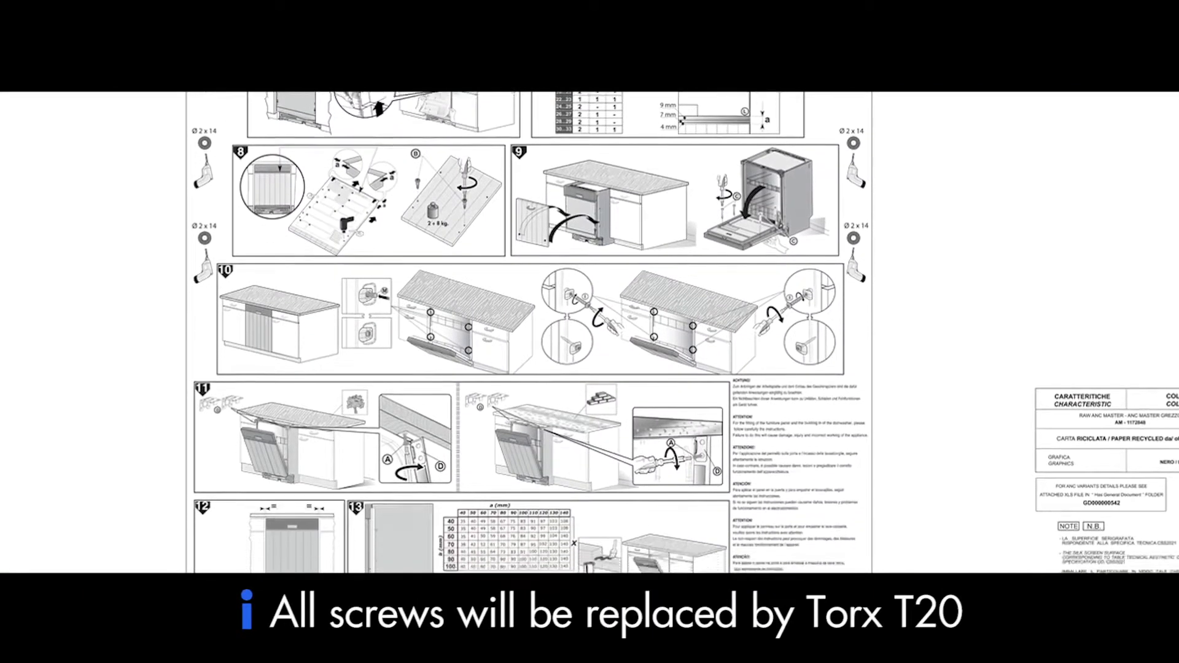